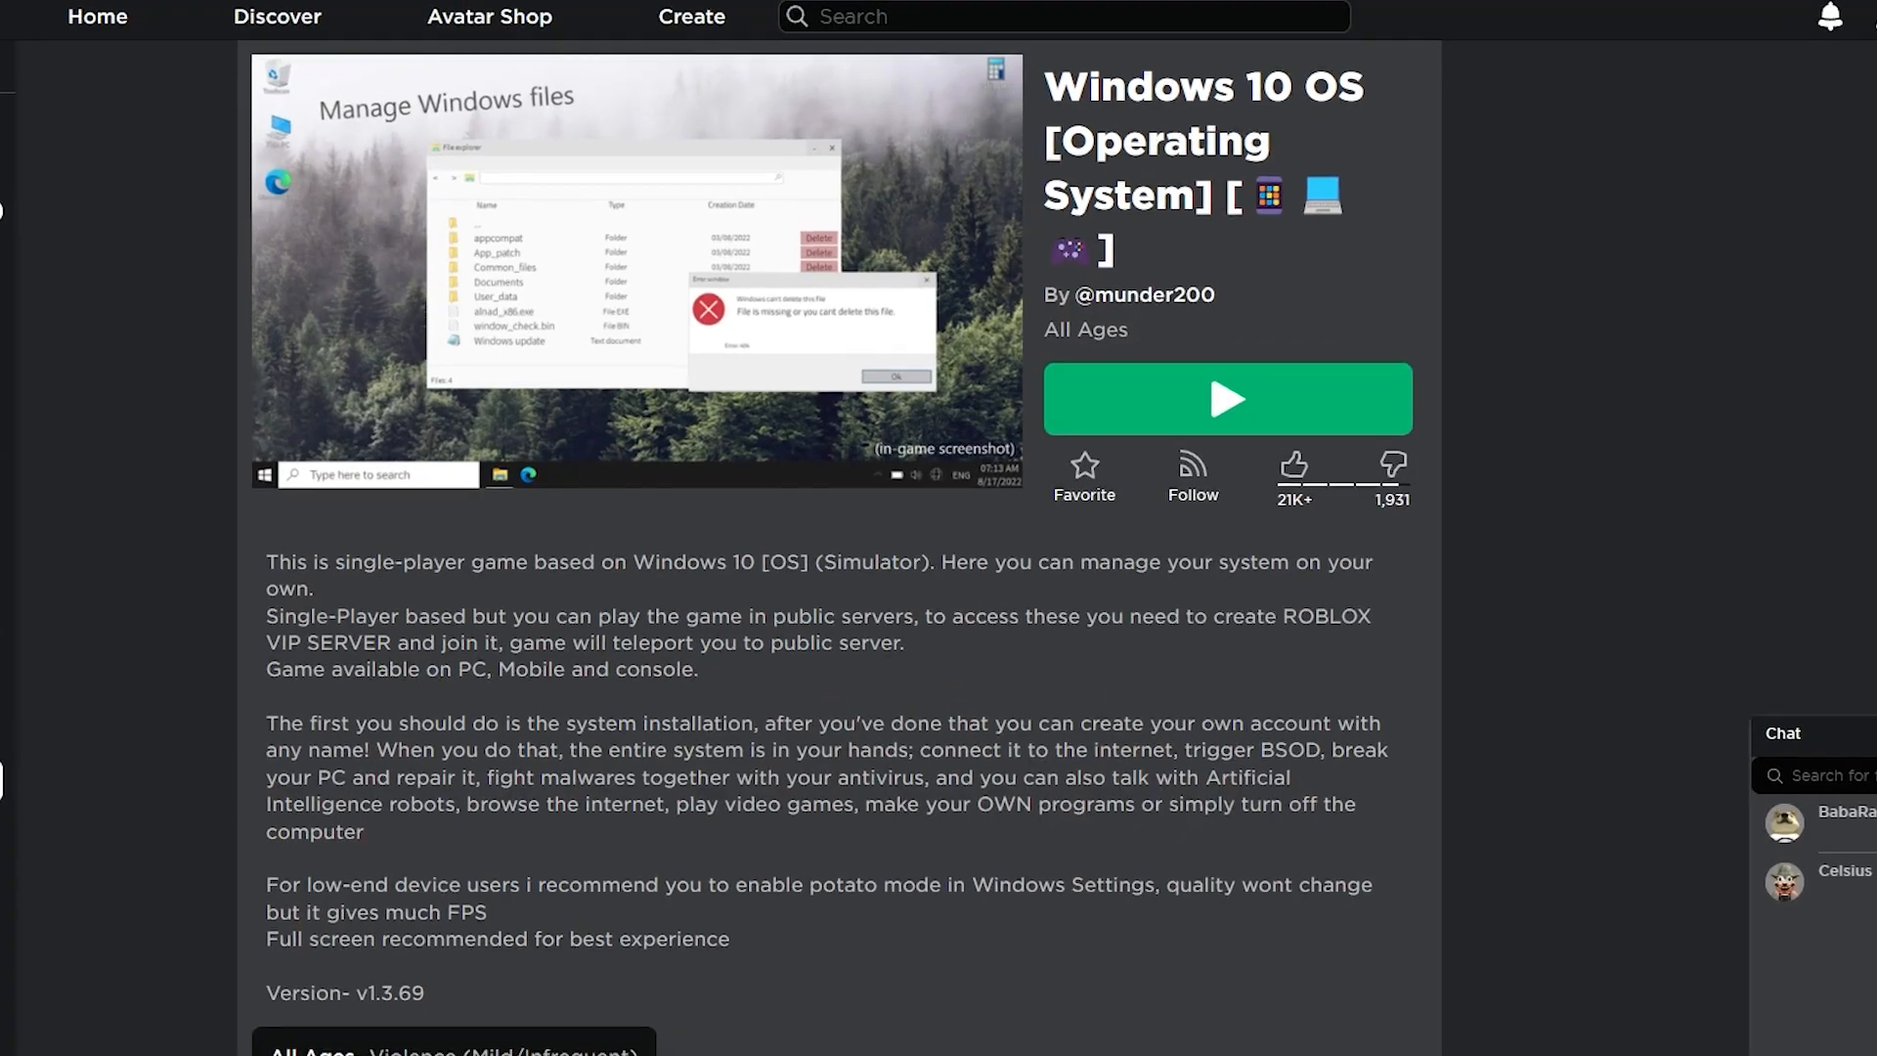
Start the Windows 10 OS simulator game from its Roblox page
left_click(1226, 399)
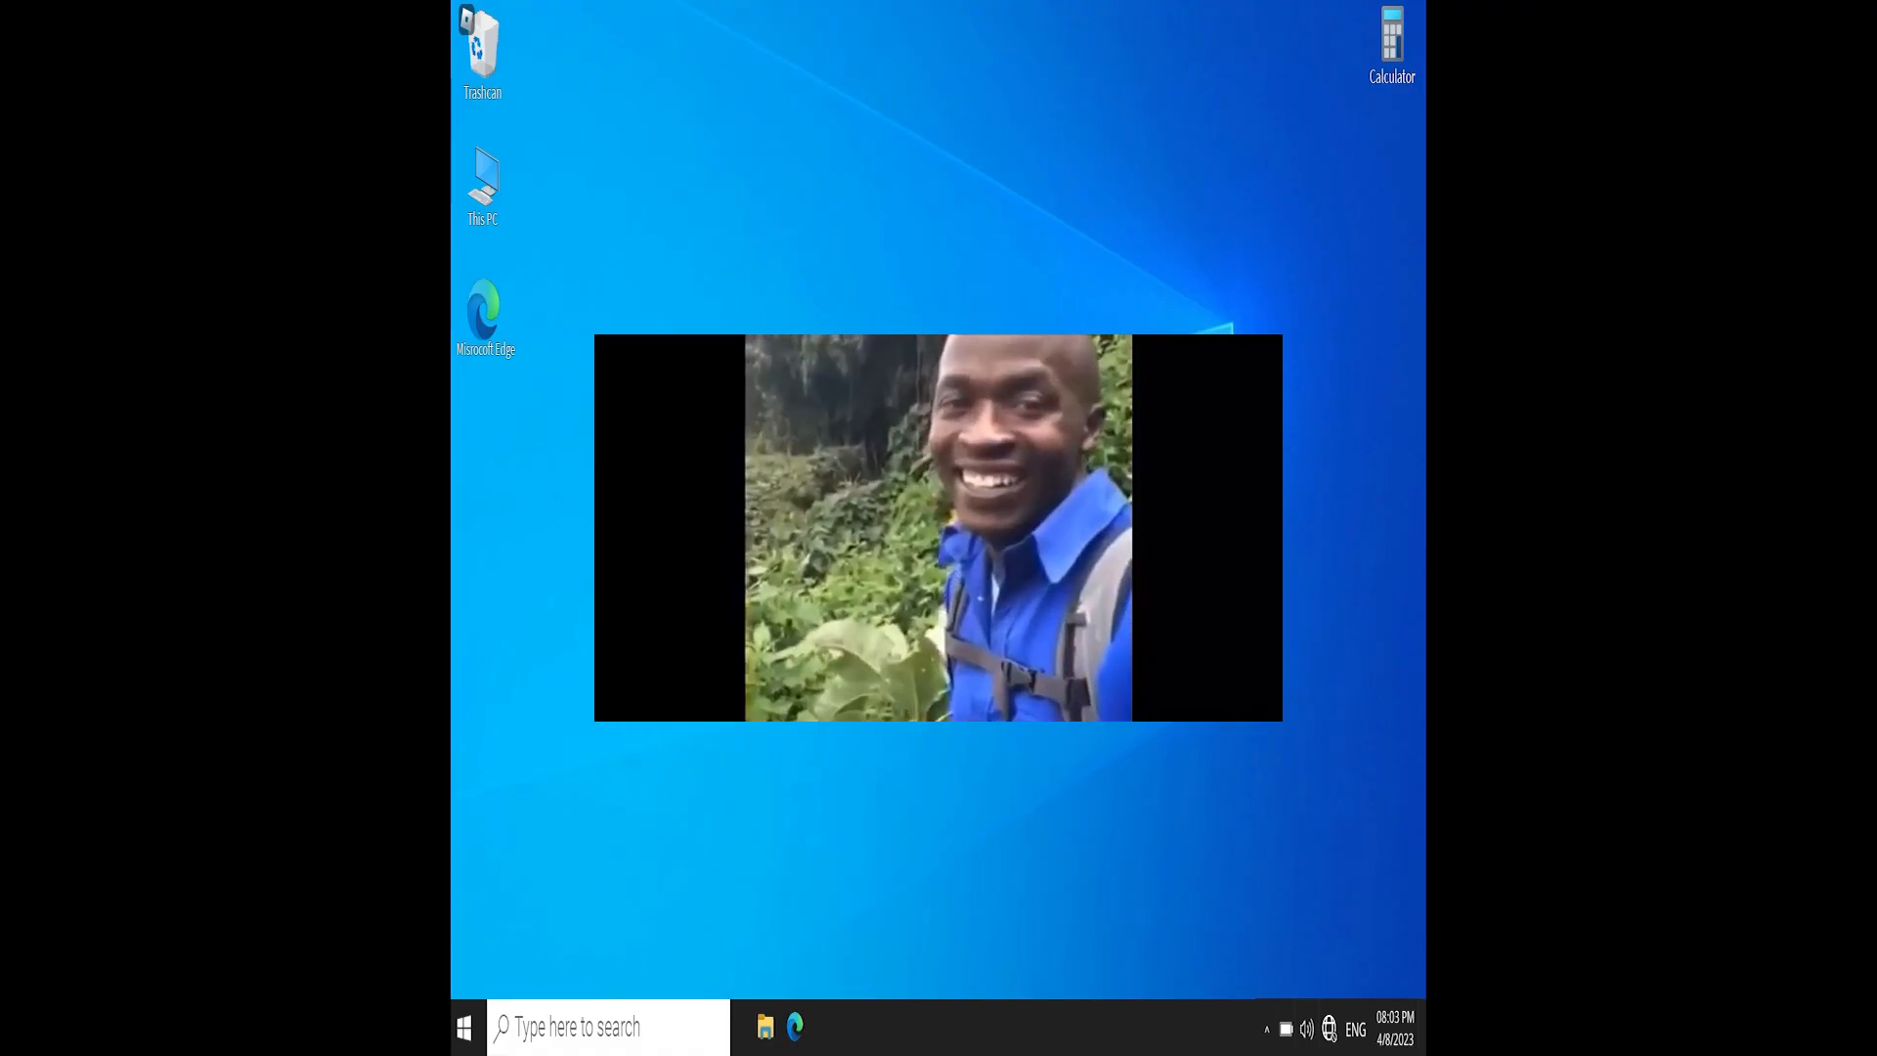
View the funny cow.jpg picture and reach the Free programs page with the Róbux Generator
left_click(794, 1027)
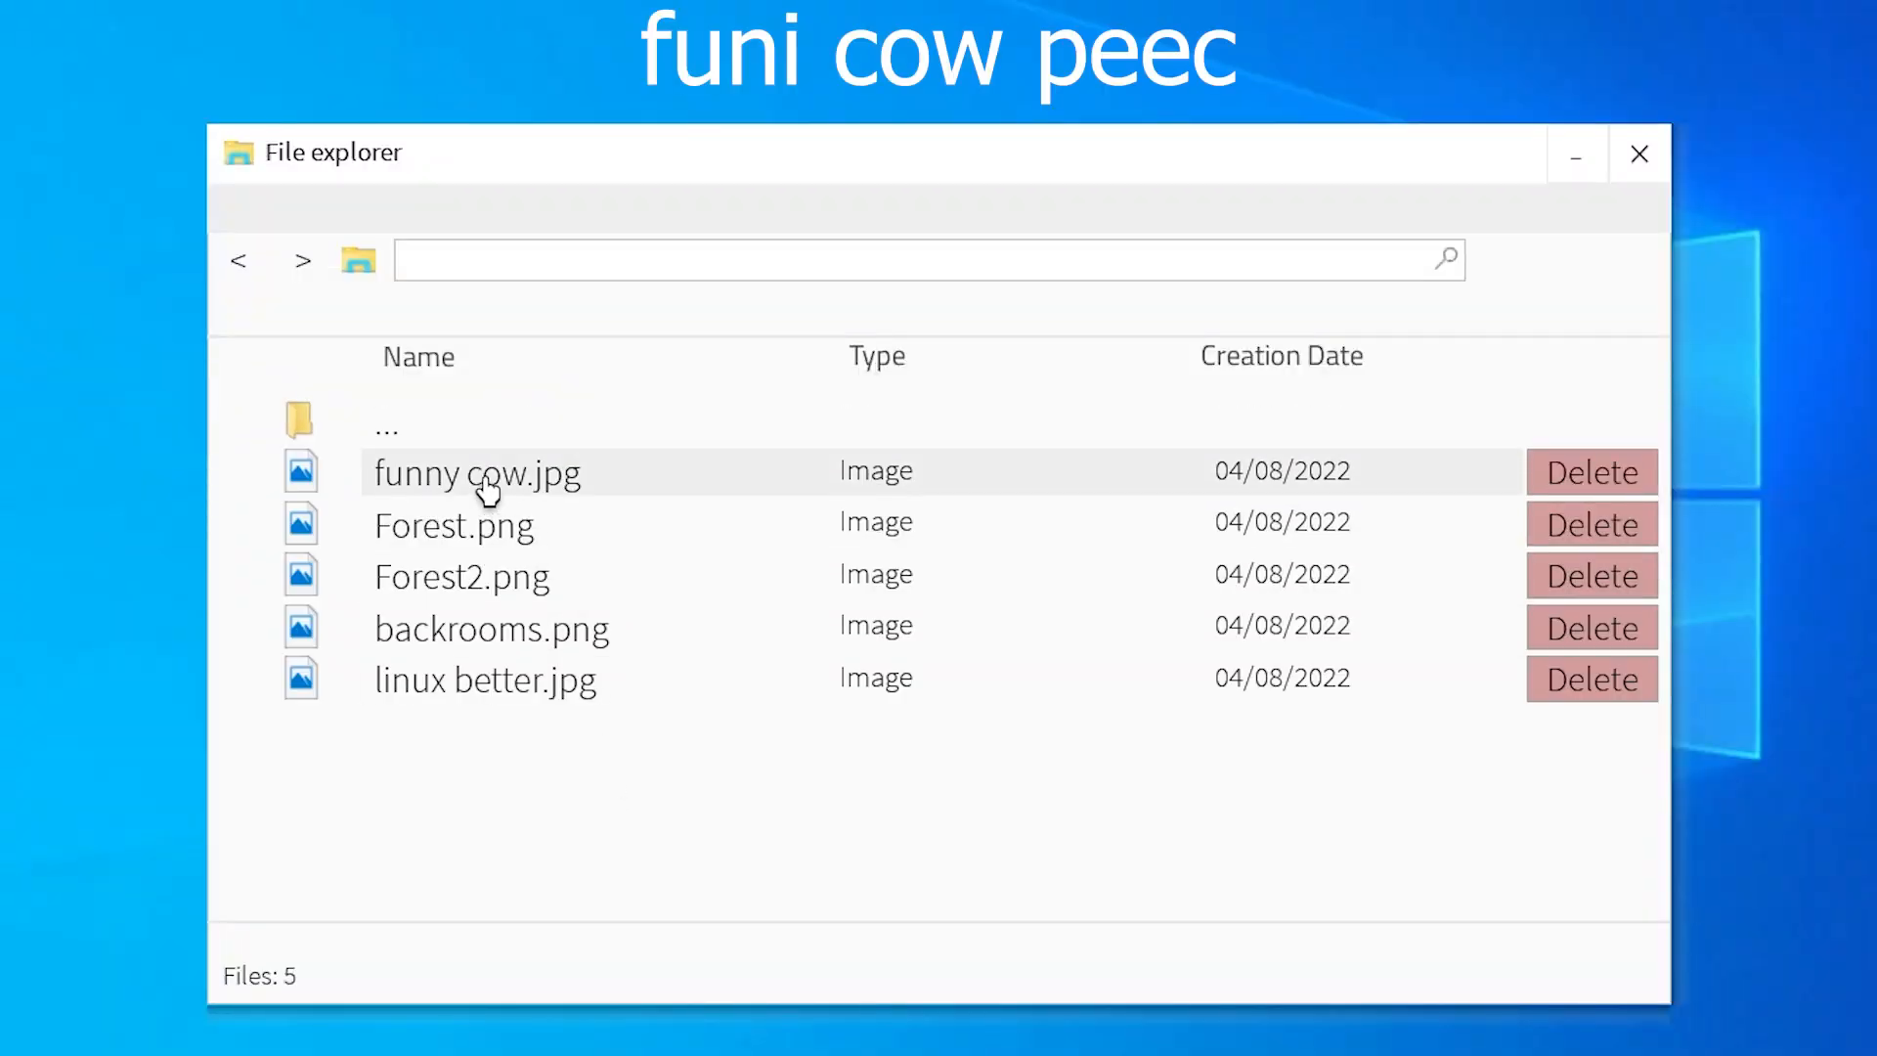
double_click(475, 473)
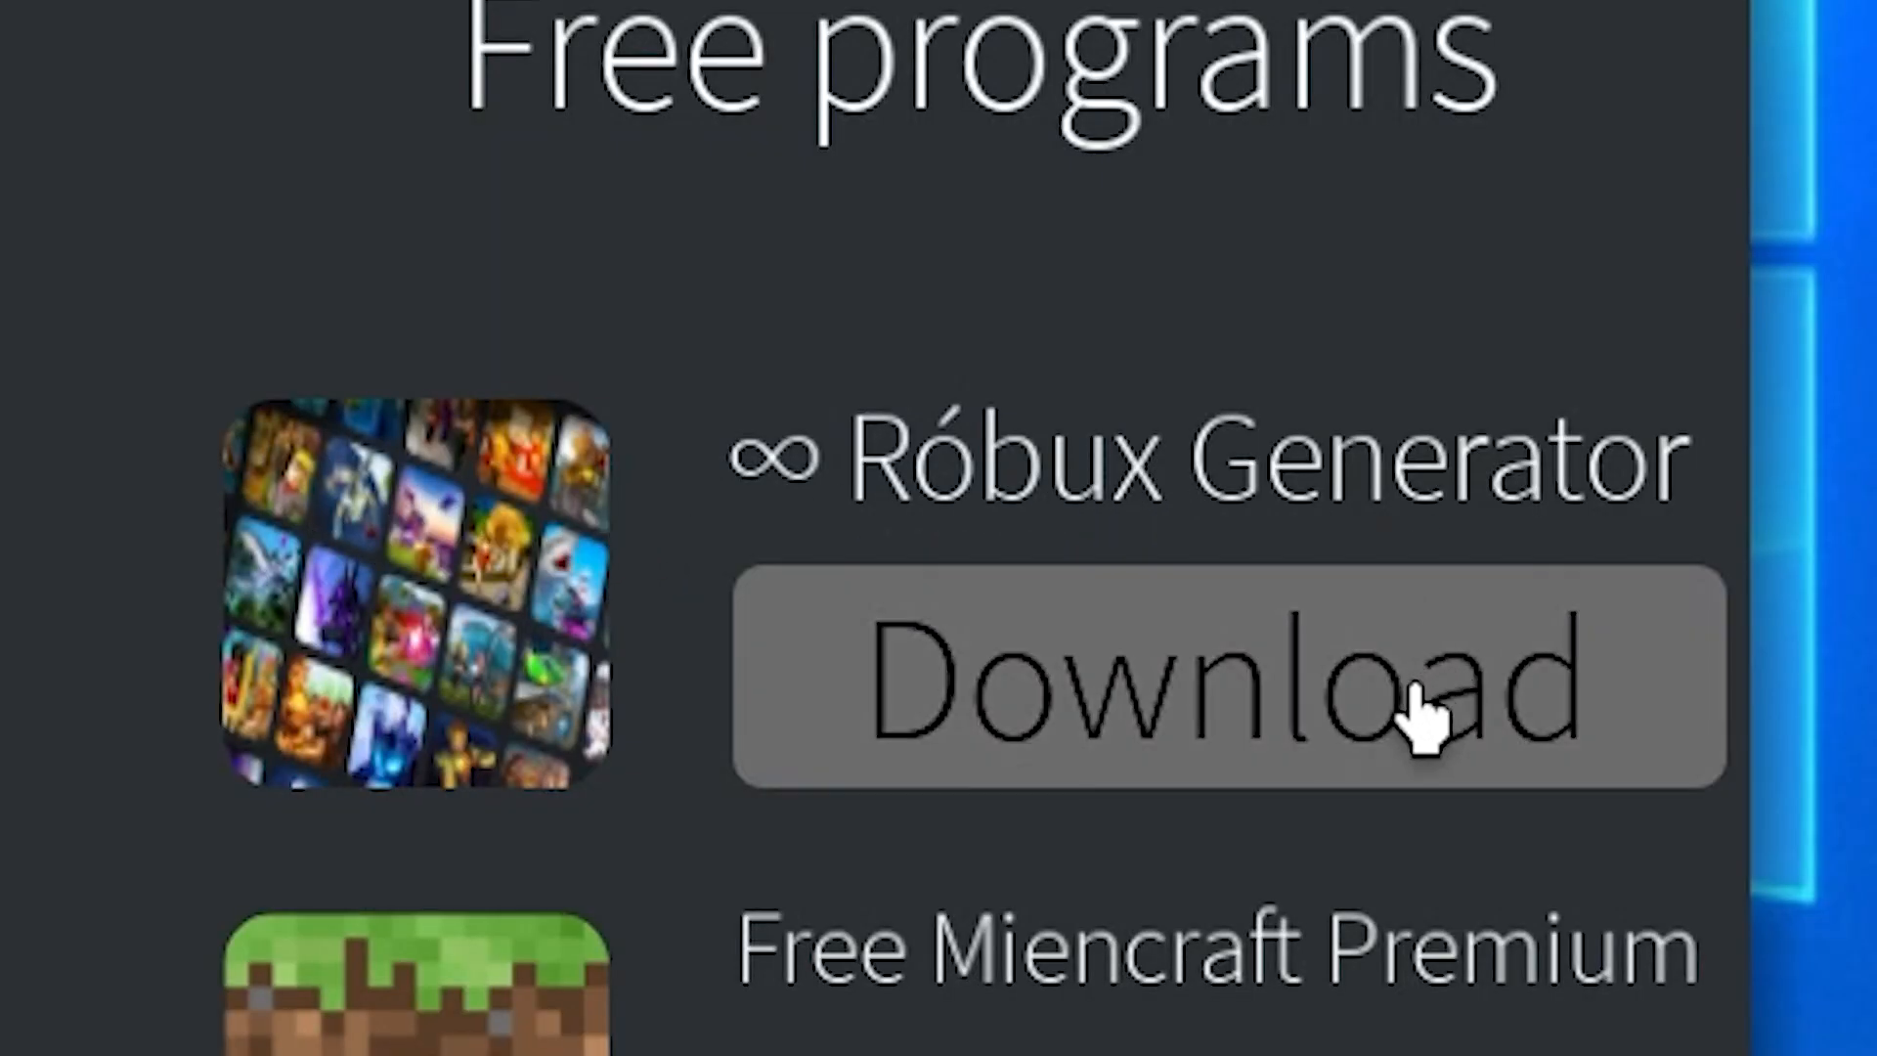
Download the Róbux Generator, then run a Lapre Antivirus scan against the infection
left_click(1357, 623)
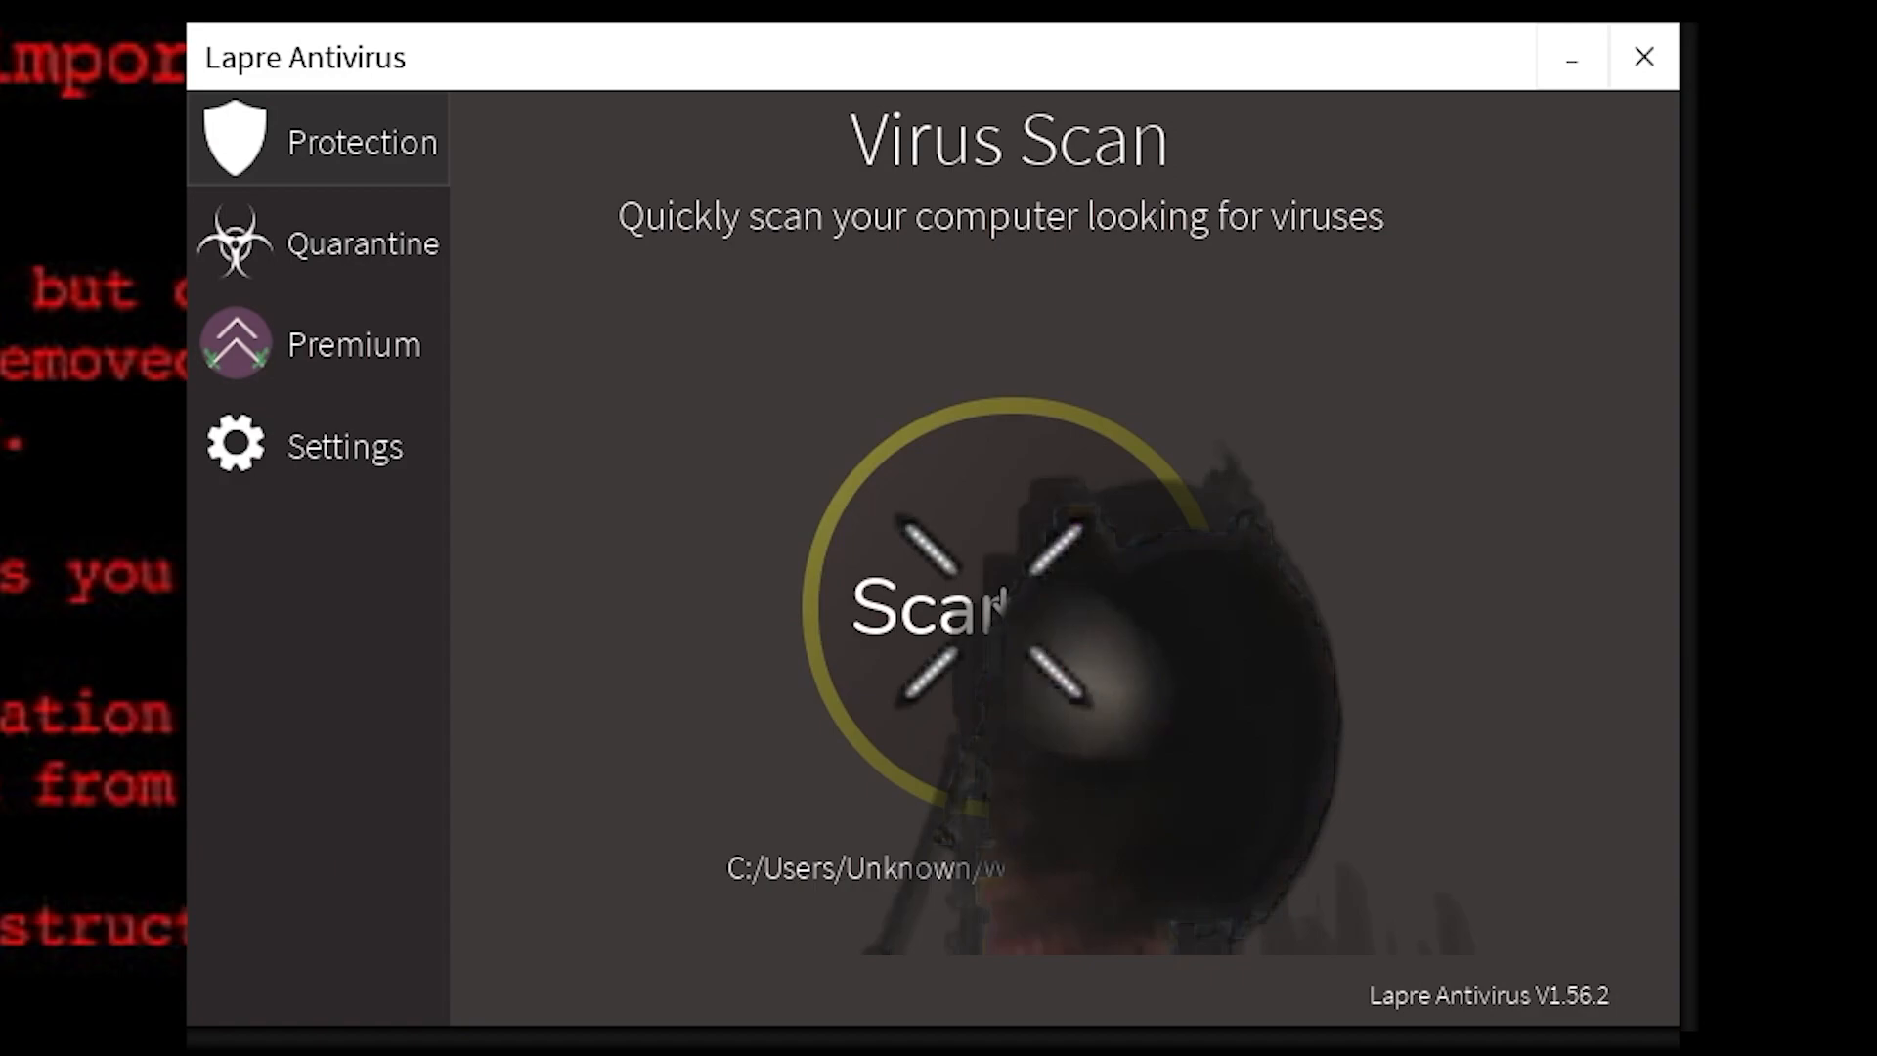
left_click(778, 970)
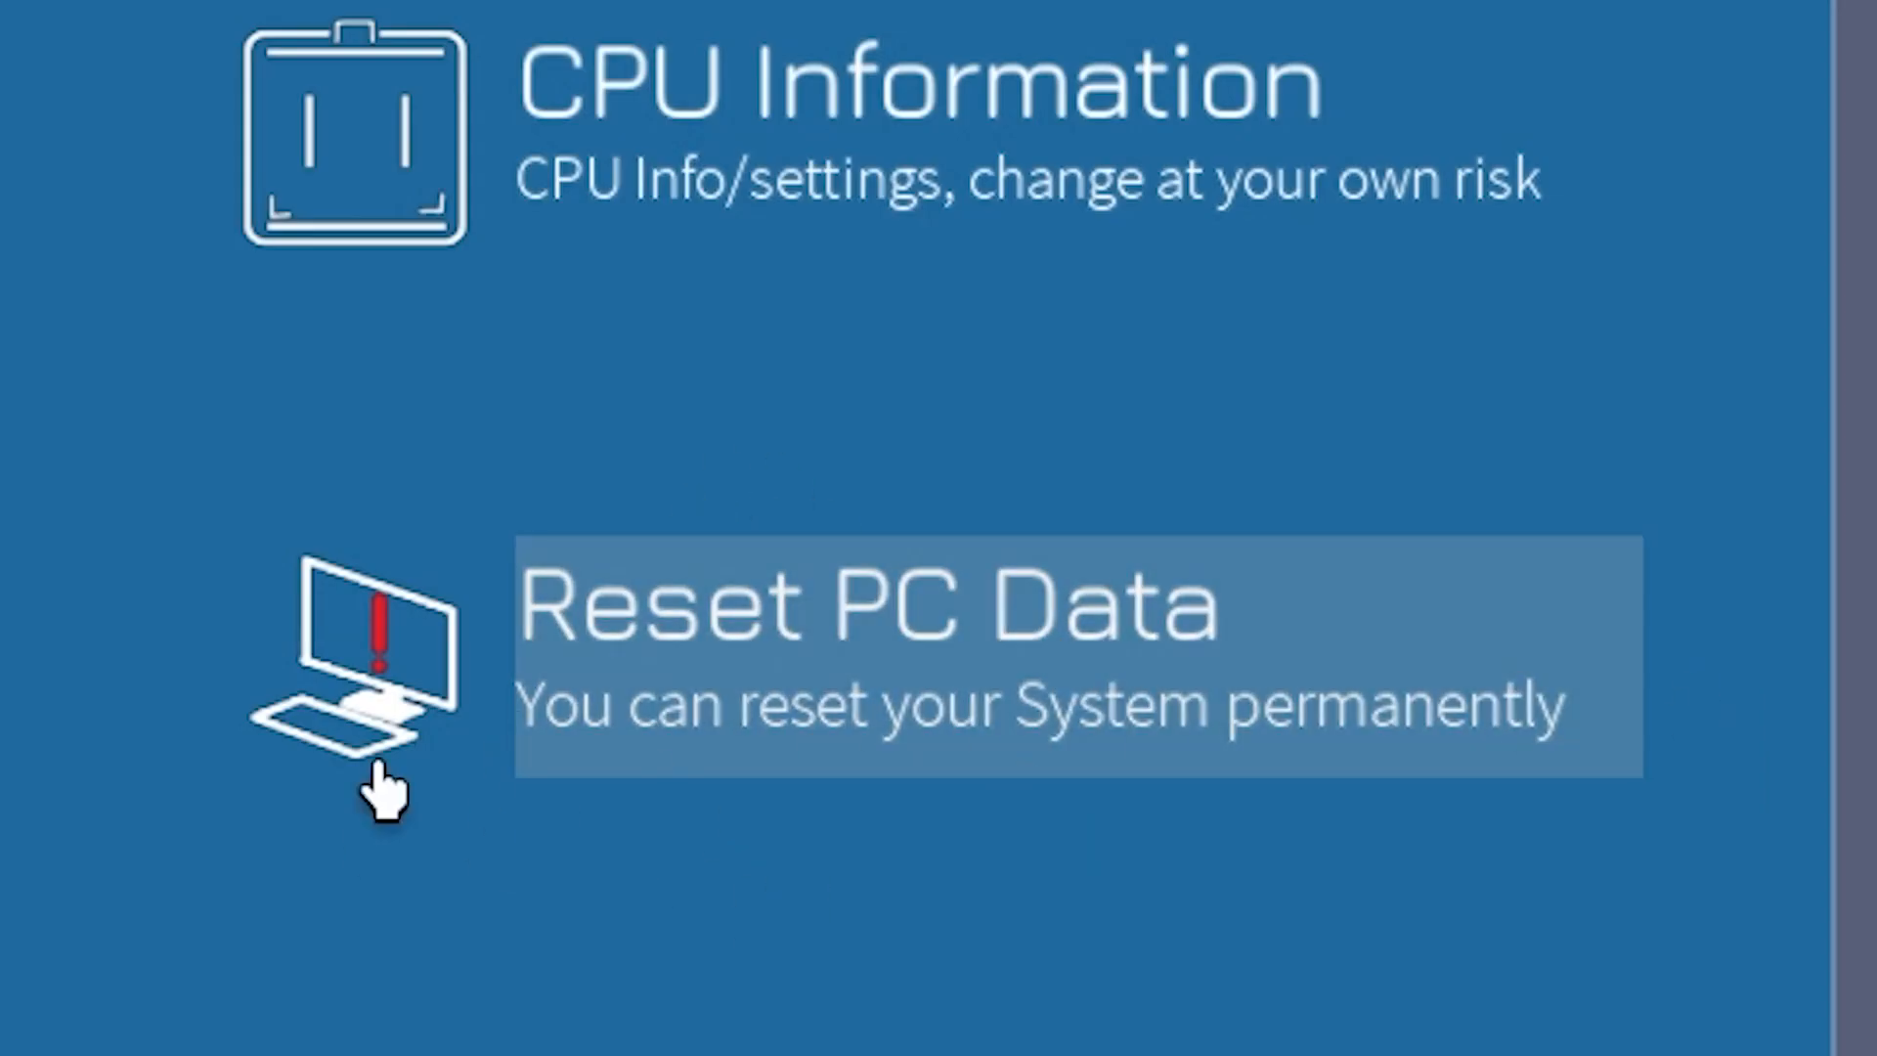
Reset the PC data permanently so the simulated desktop returns to a clean state
left_click(384, 743)
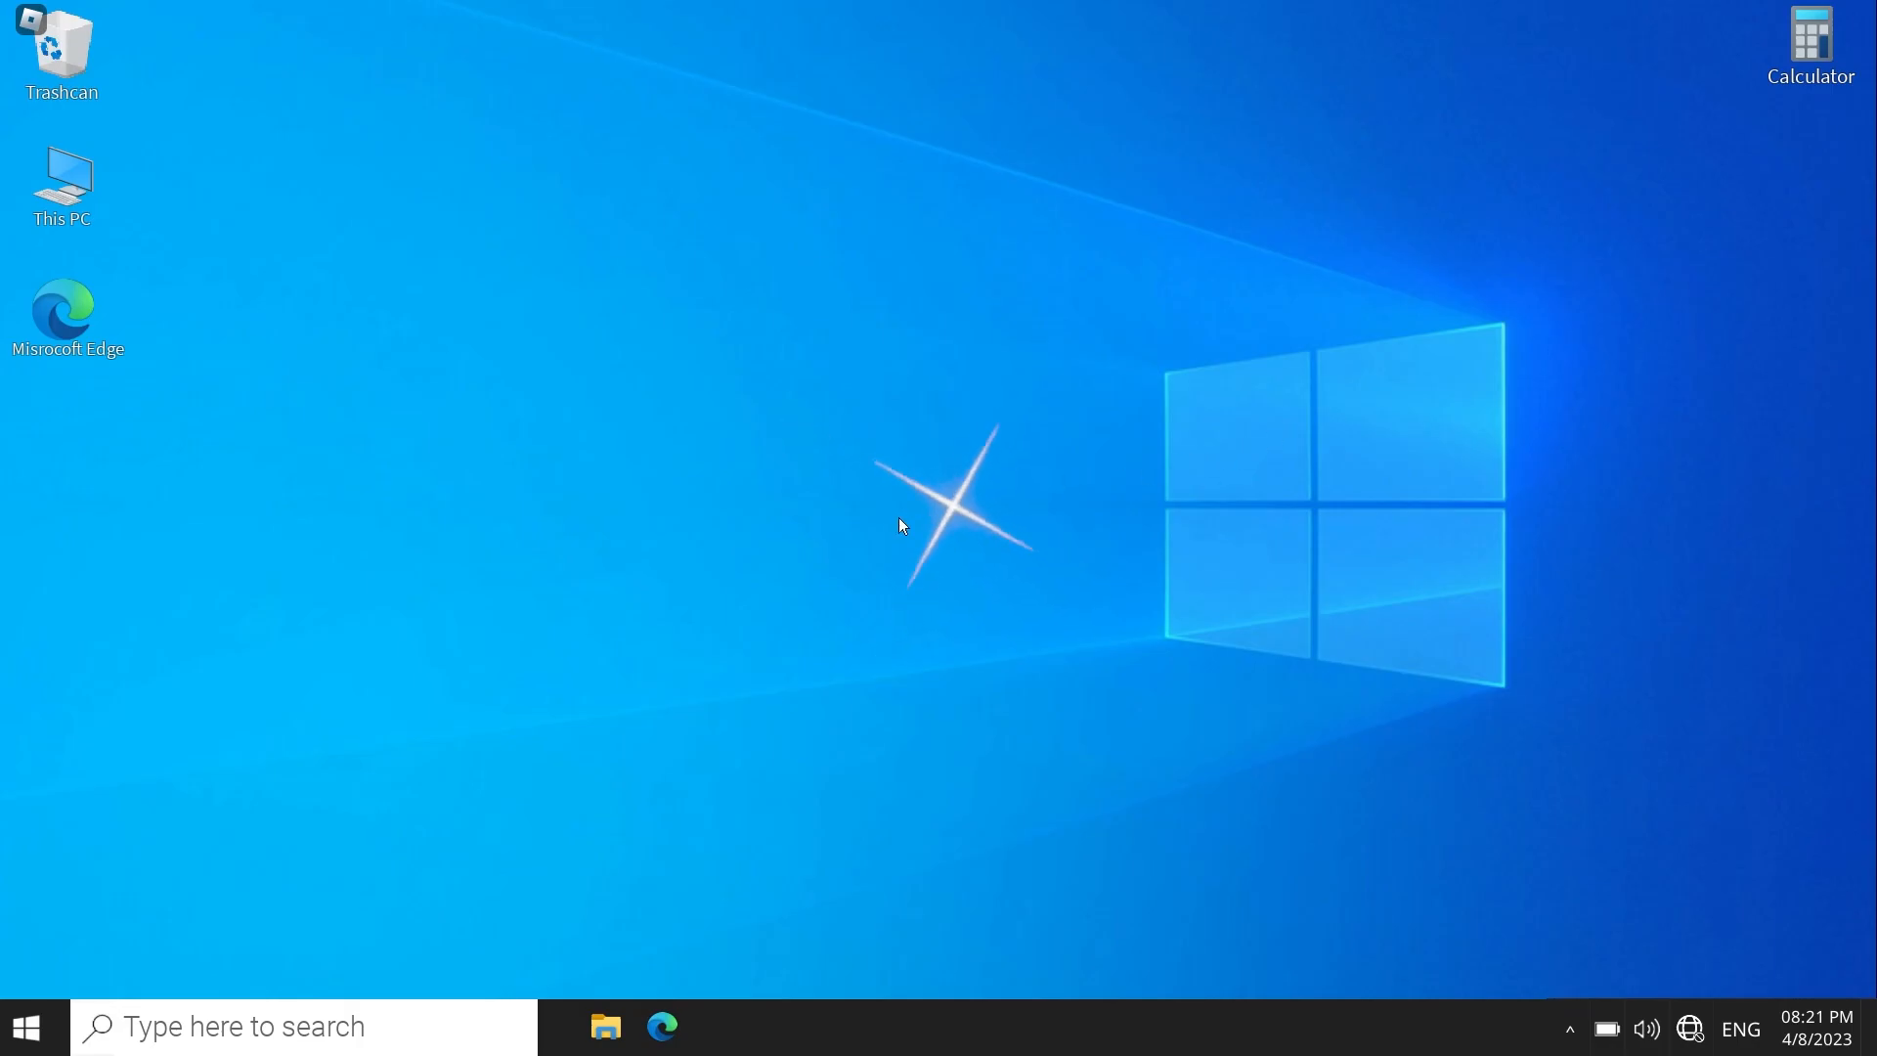